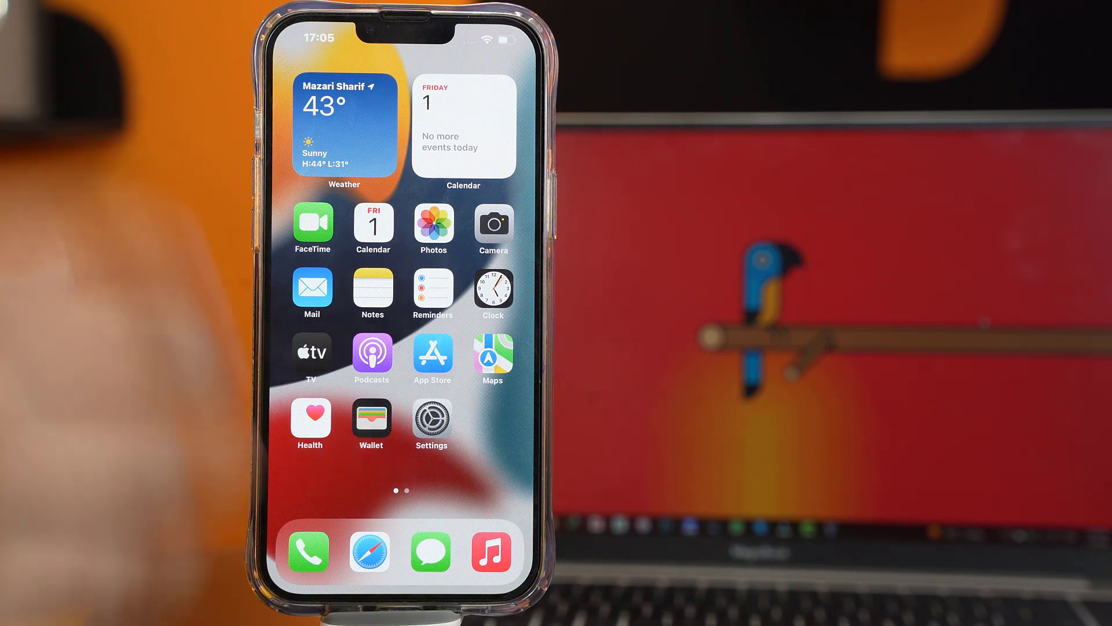
# - Select seven recent photos in the library and bring up their share options
pyautogui.click(432, 223)
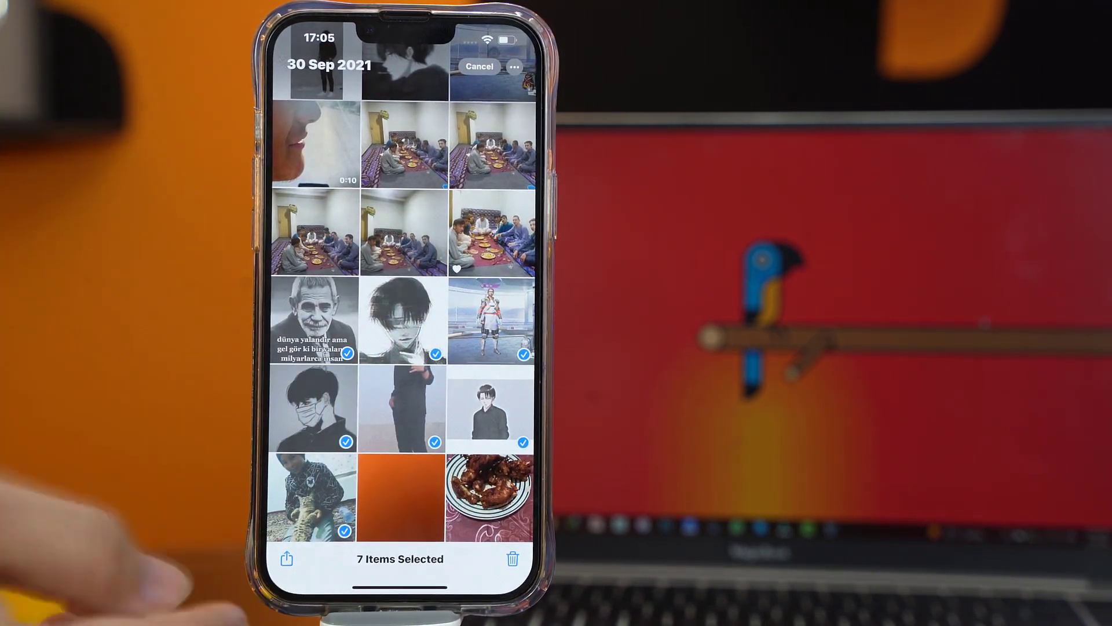
pyautogui.click(287, 558)
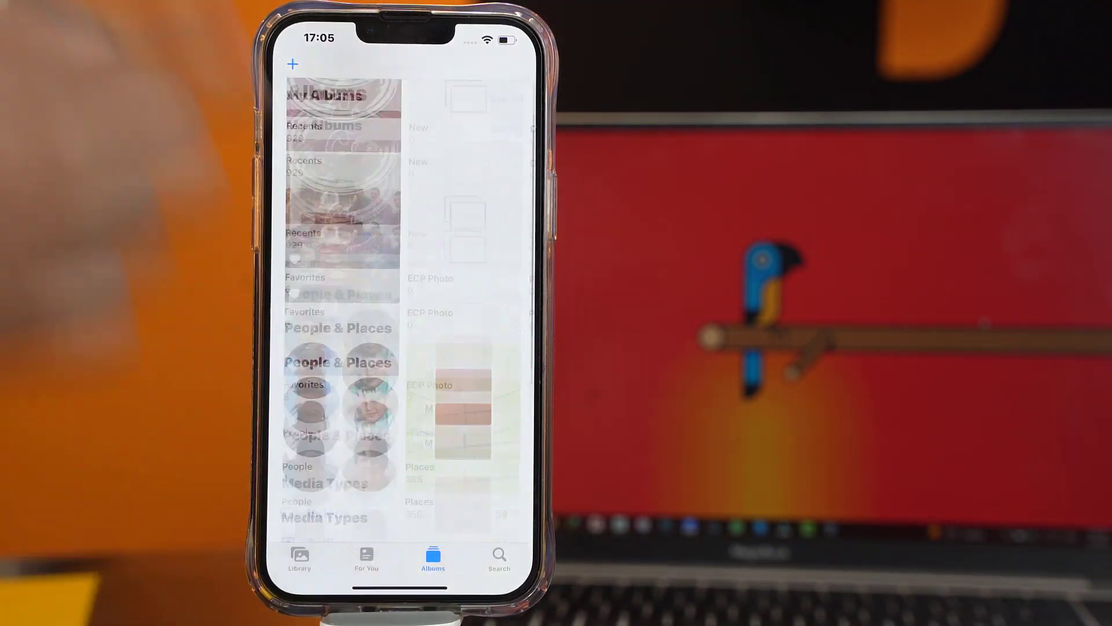
# - Reach the Hidden album under Utilities, select six photos and bring up their options
pyautogui.scroll(3)
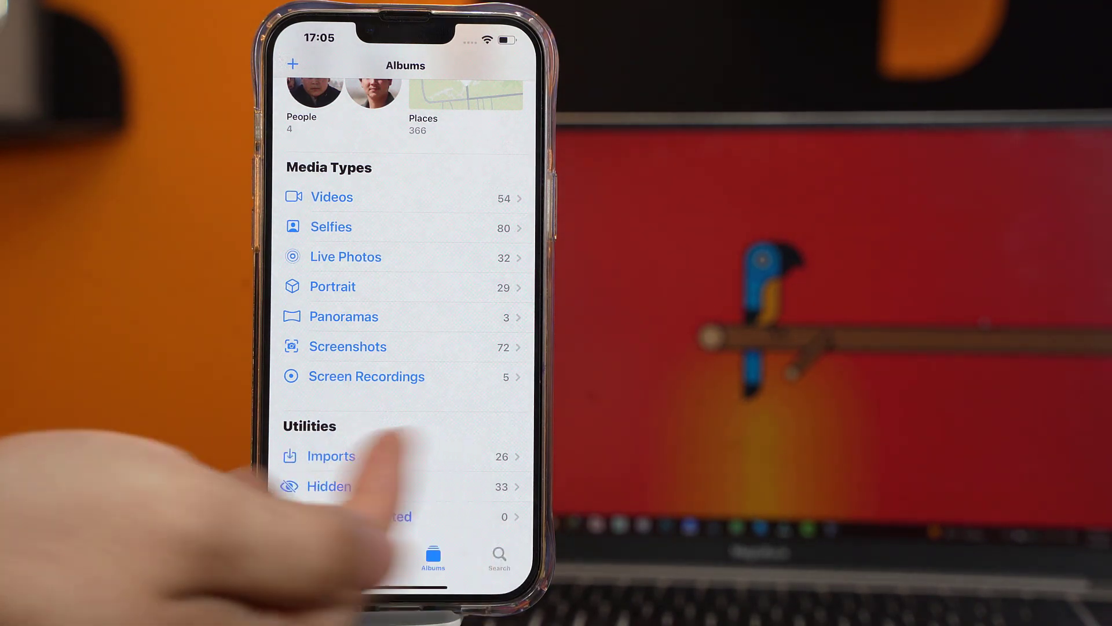
pyautogui.click(327, 485)
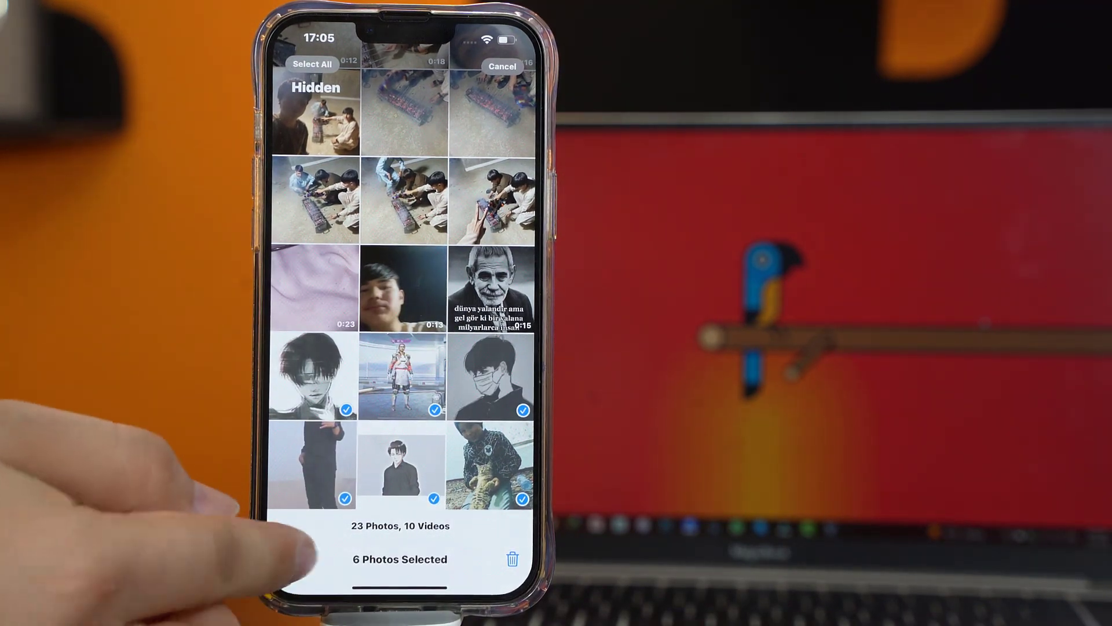
pyautogui.click(288, 559)
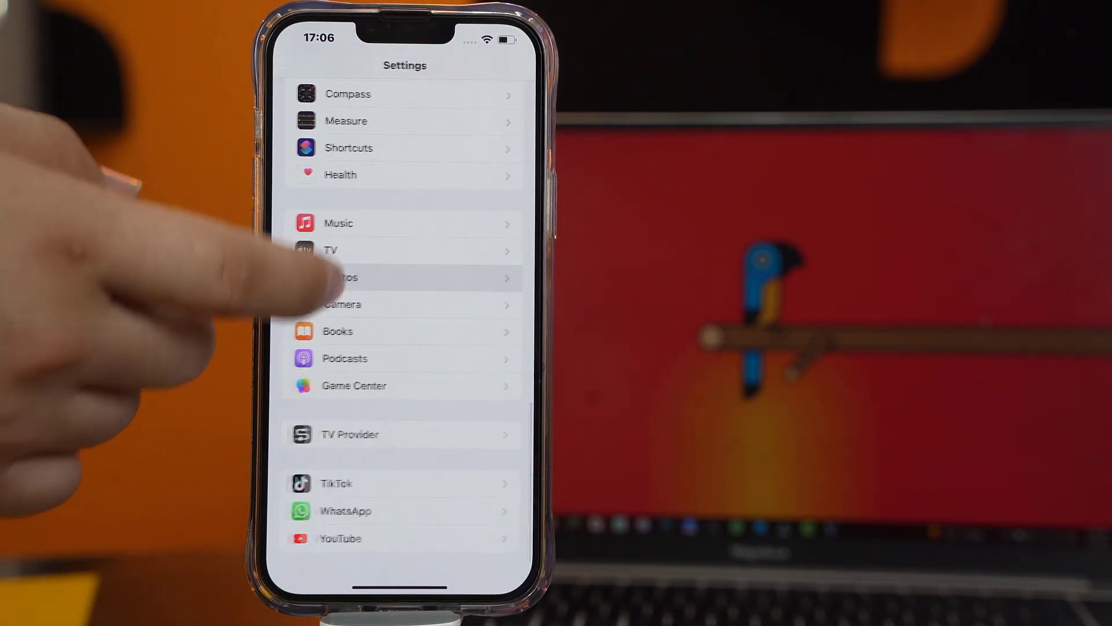
# - Enter the Photos page within Settings
pyautogui.click(343, 277)
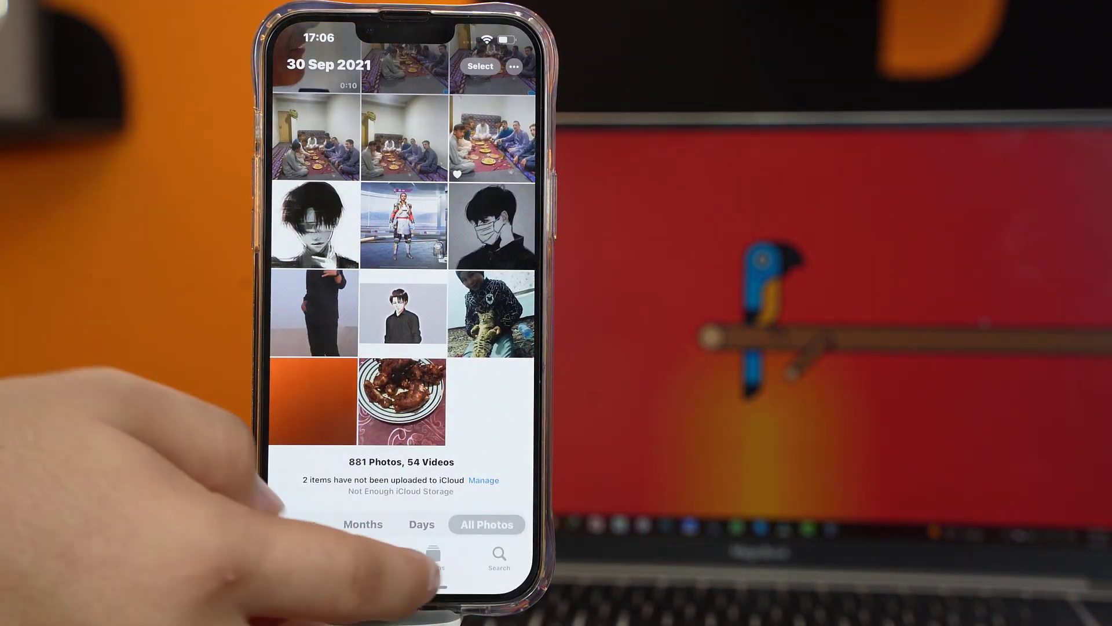
# - Leave the All Photos library view and return toward the home screen
pyautogui.click(432, 557)
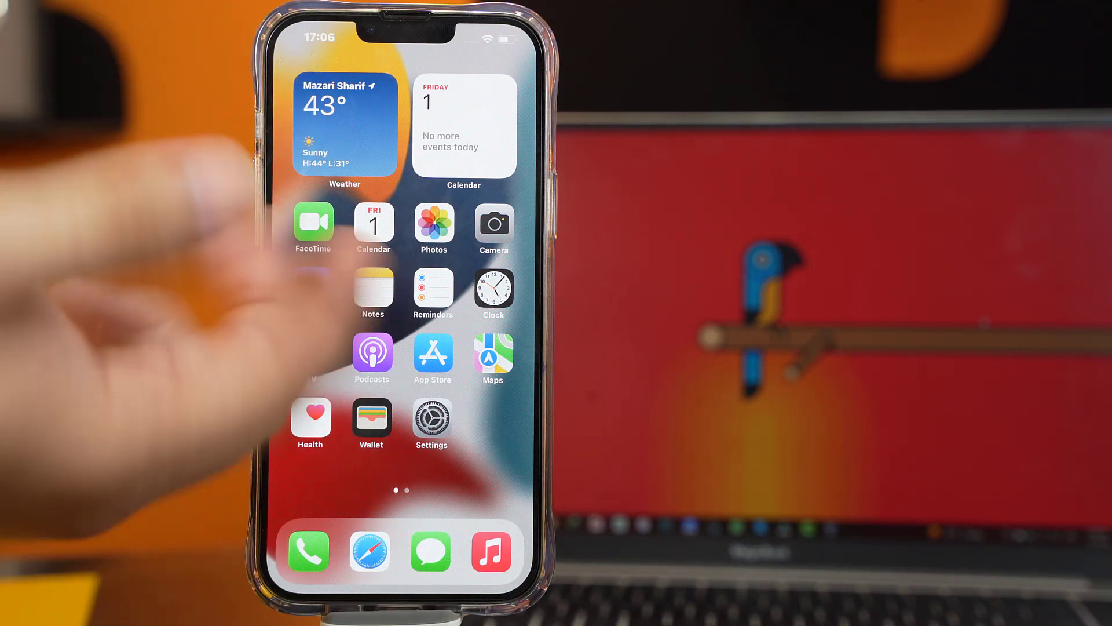
# - Create a note titled 'Def' and choose existing library photos to insert into it
pyautogui.click(373, 288)
pyautogui.write('D')
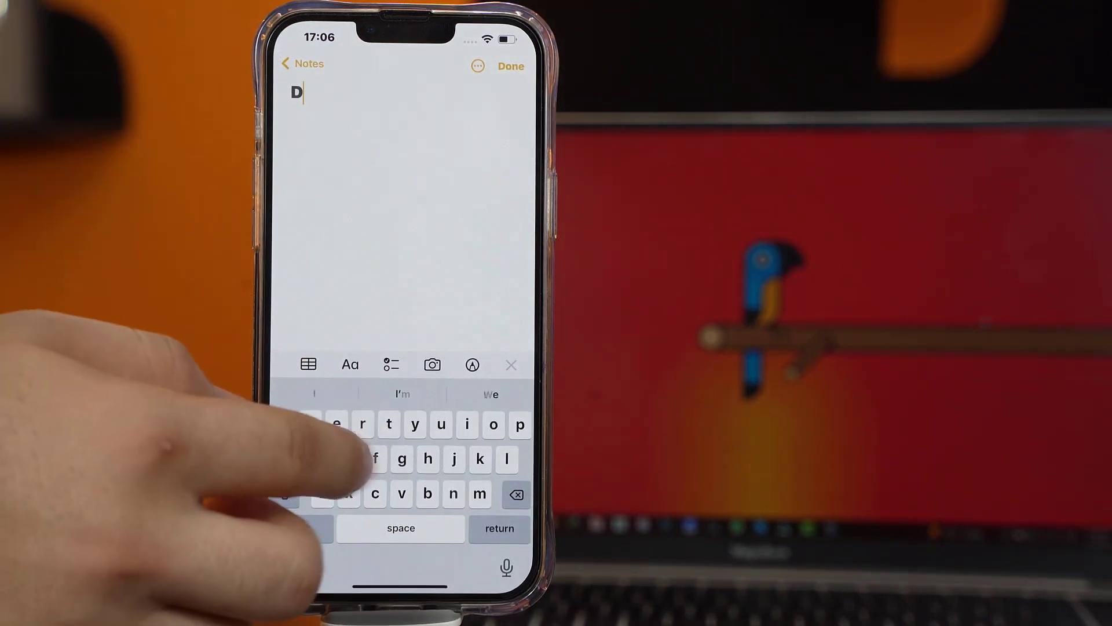
pyautogui.write('ef')
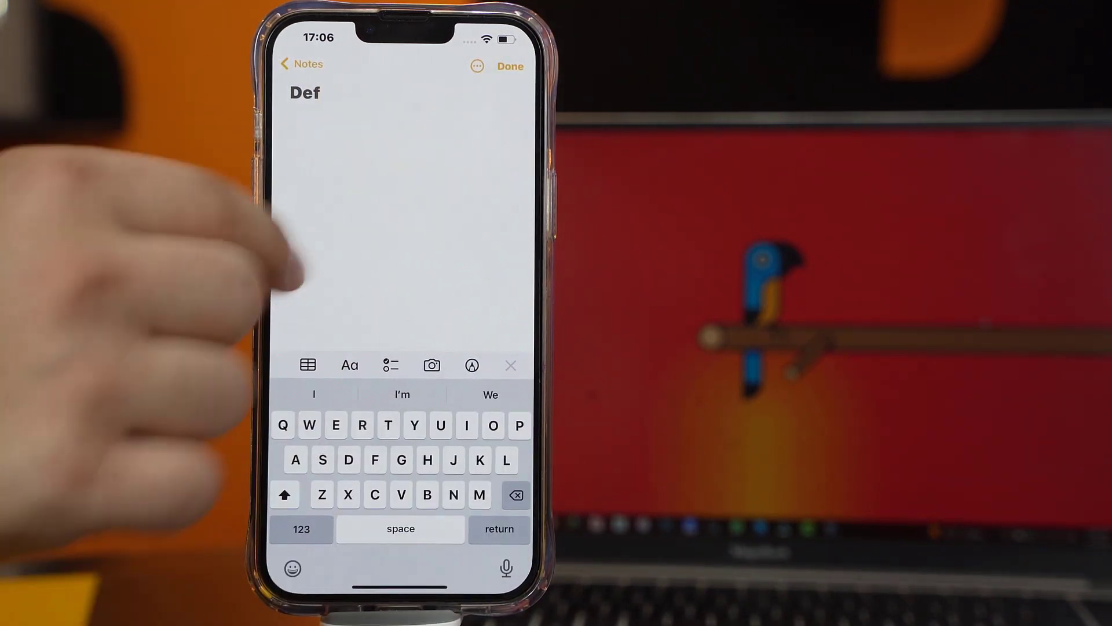
pyautogui.click(431, 365)
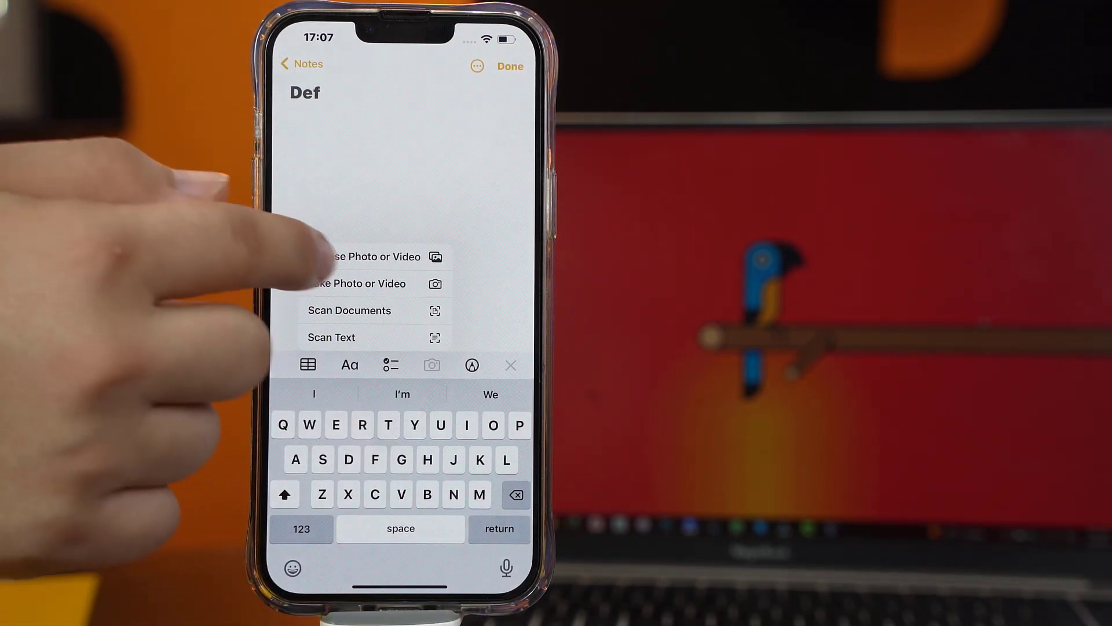
pyautogui.click(372, 256)
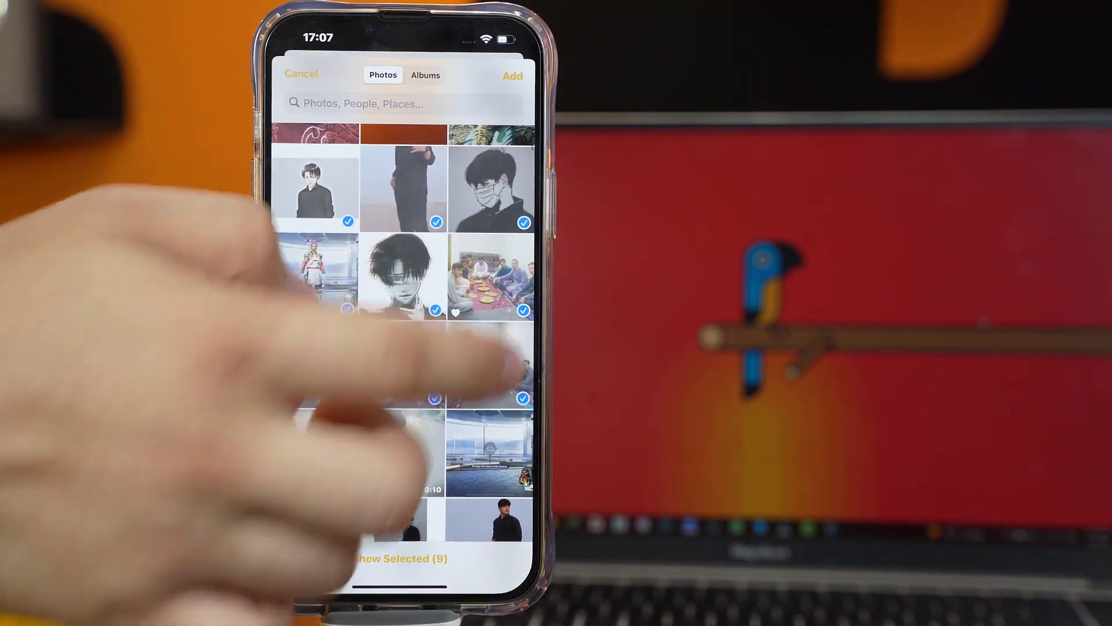
pyautogui.scroll(-3)
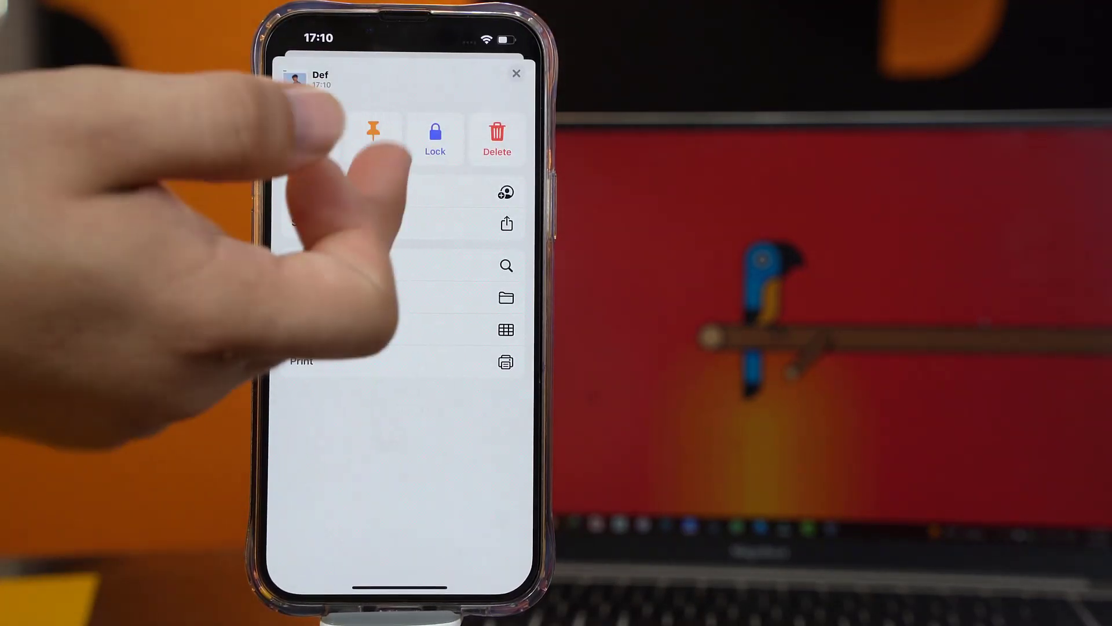
# - Lock the Def note with the notes password and confirm it
pyautogui.click(434, 137)
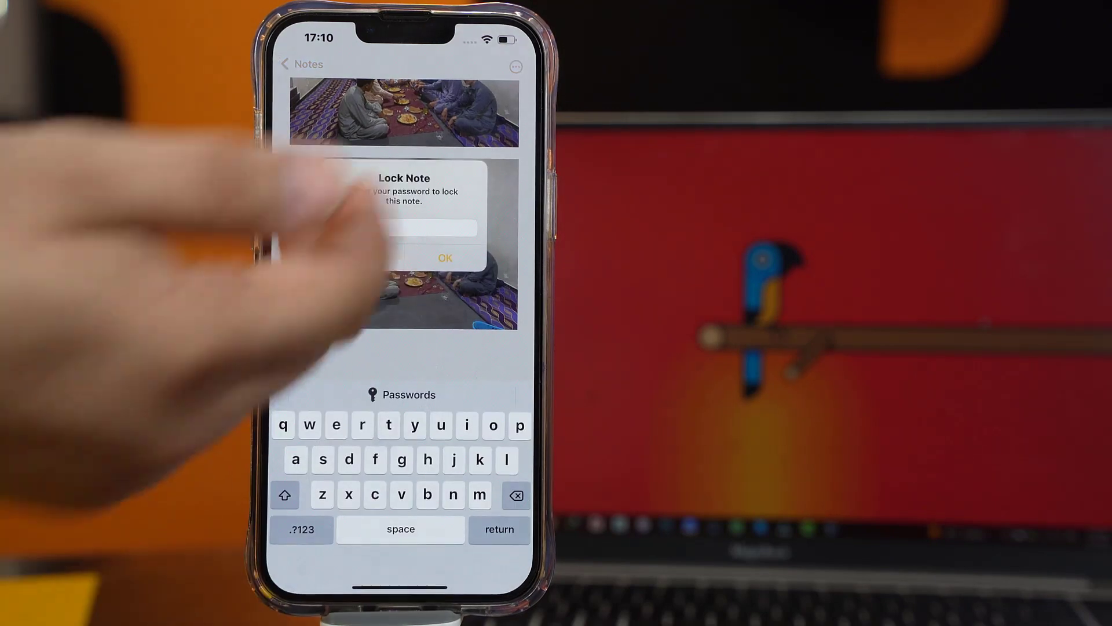
pyautogui.click(301, 529)
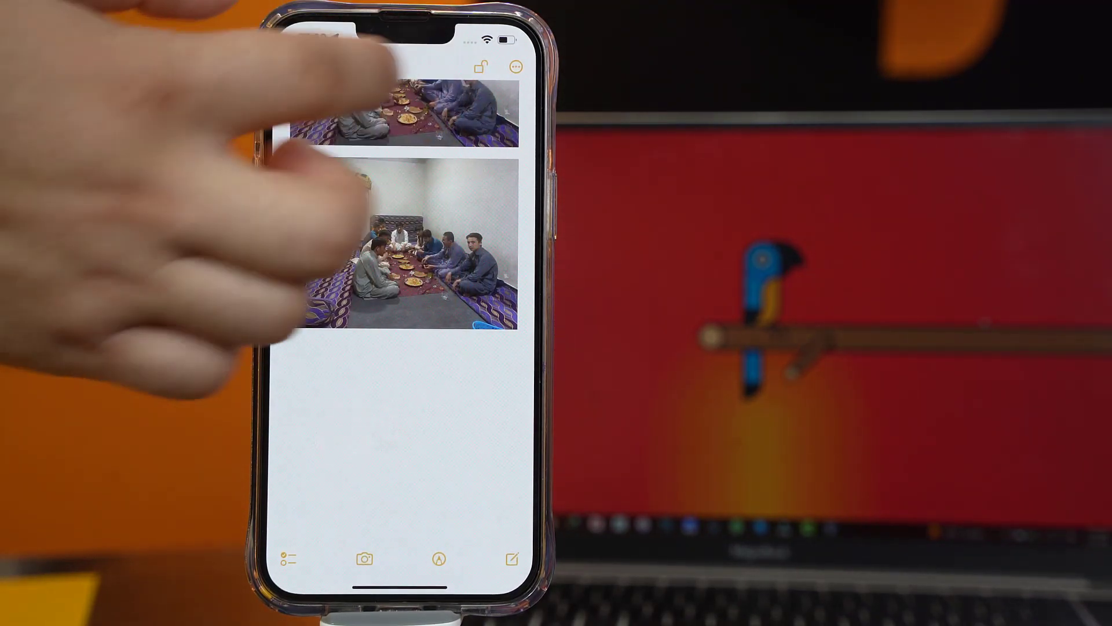
pyautogui.click(482, 66)
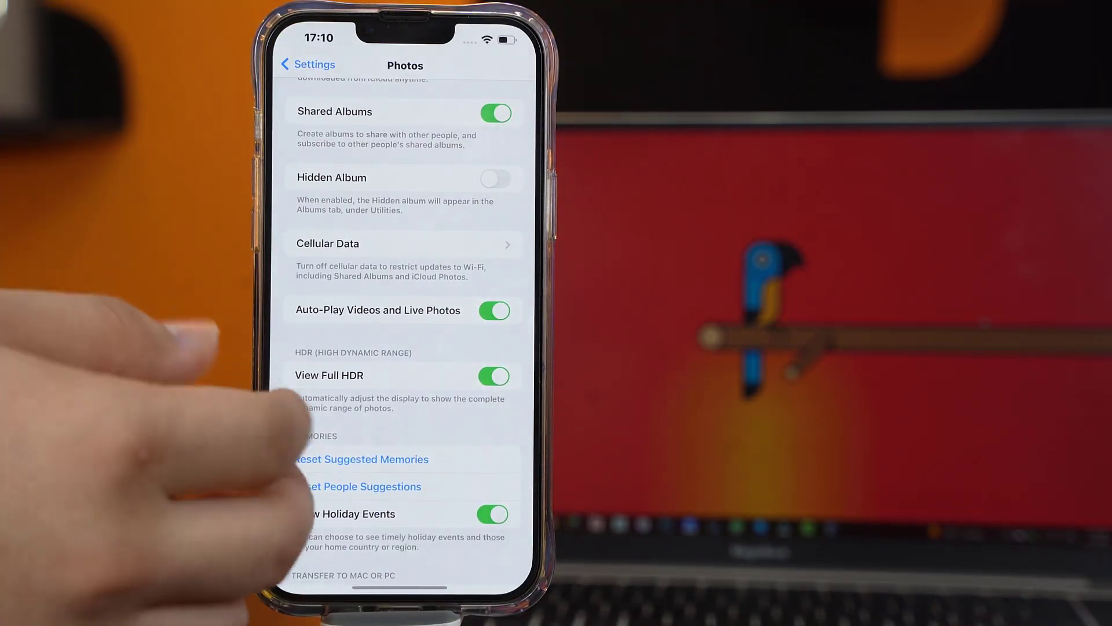
# - Leave Hidden Album off and reach Change Password under Settings > Notes > Password
pyautogui.click(309, 65)
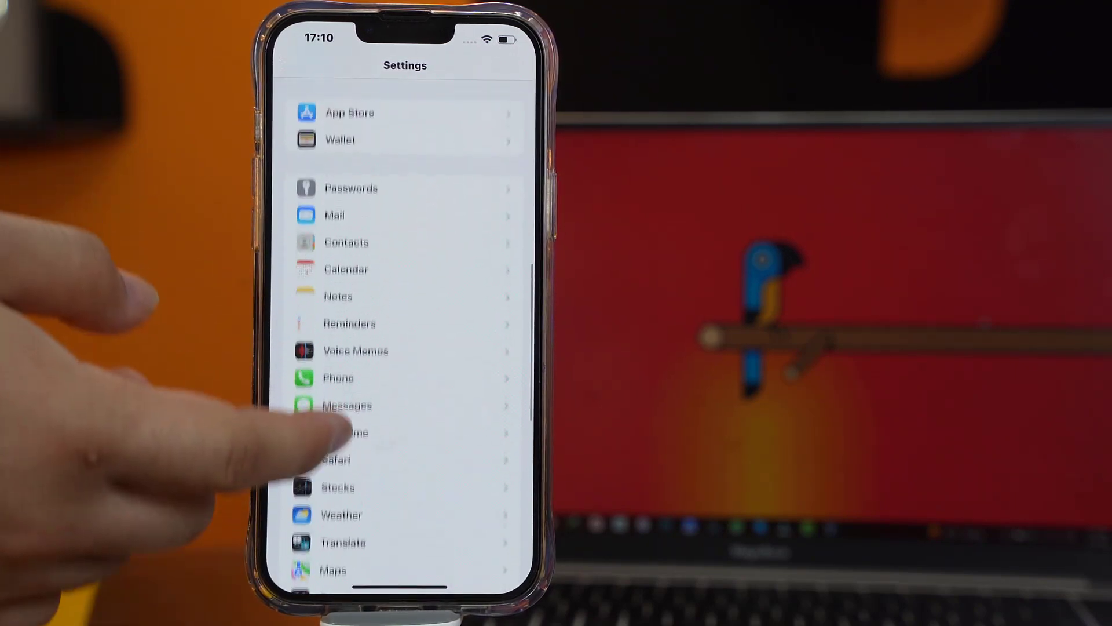
pyautogui.click(338, 295)
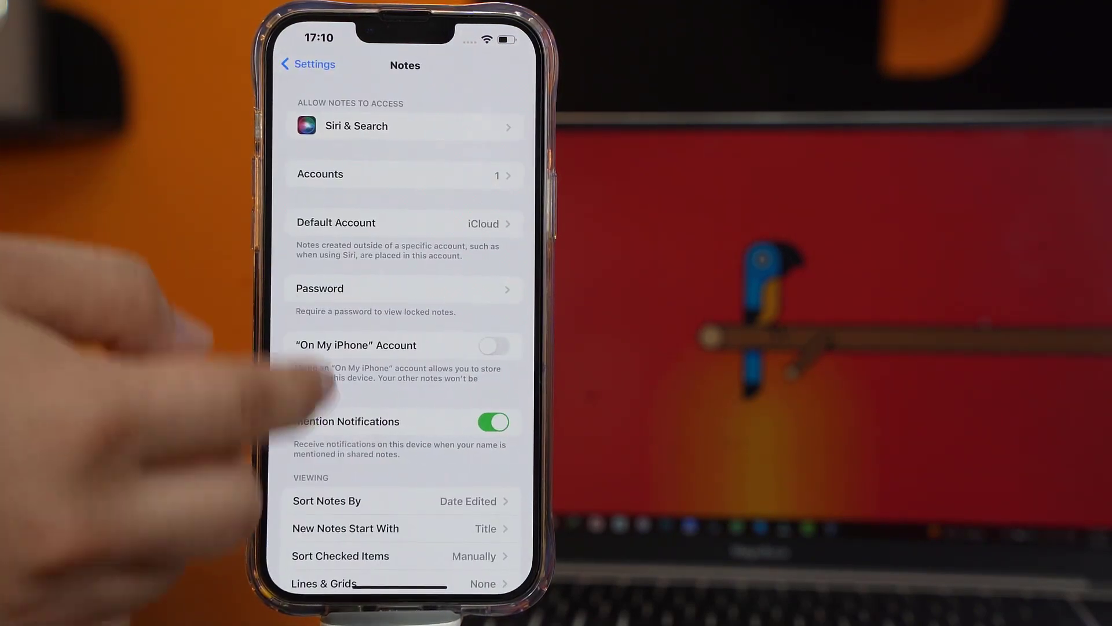
pyautogui.scroll(-3)
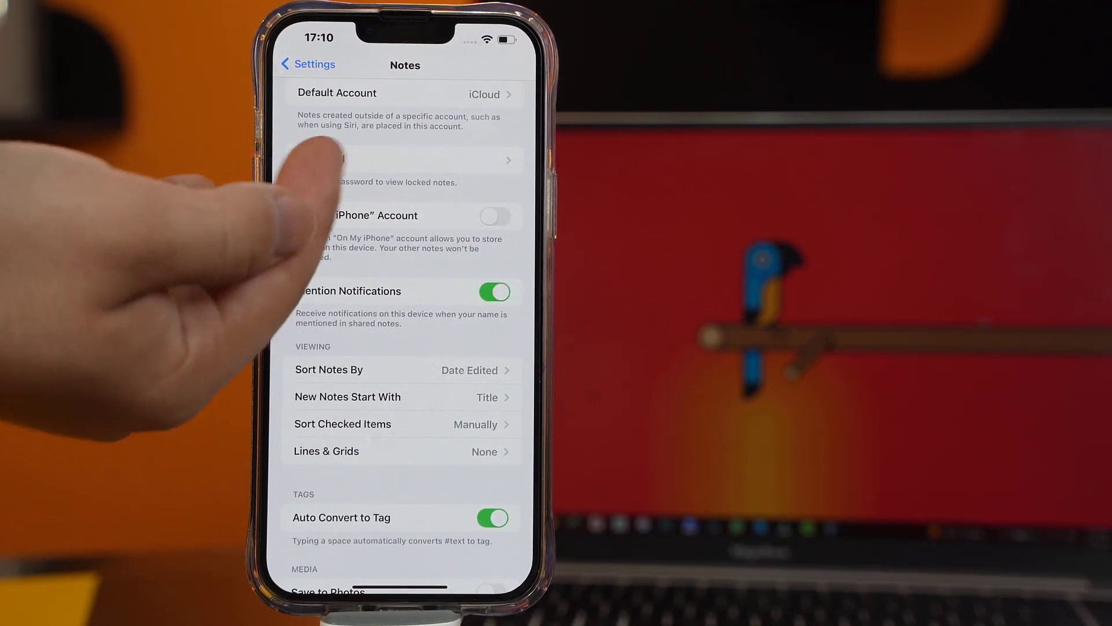
pyautogui.click(398, 160)
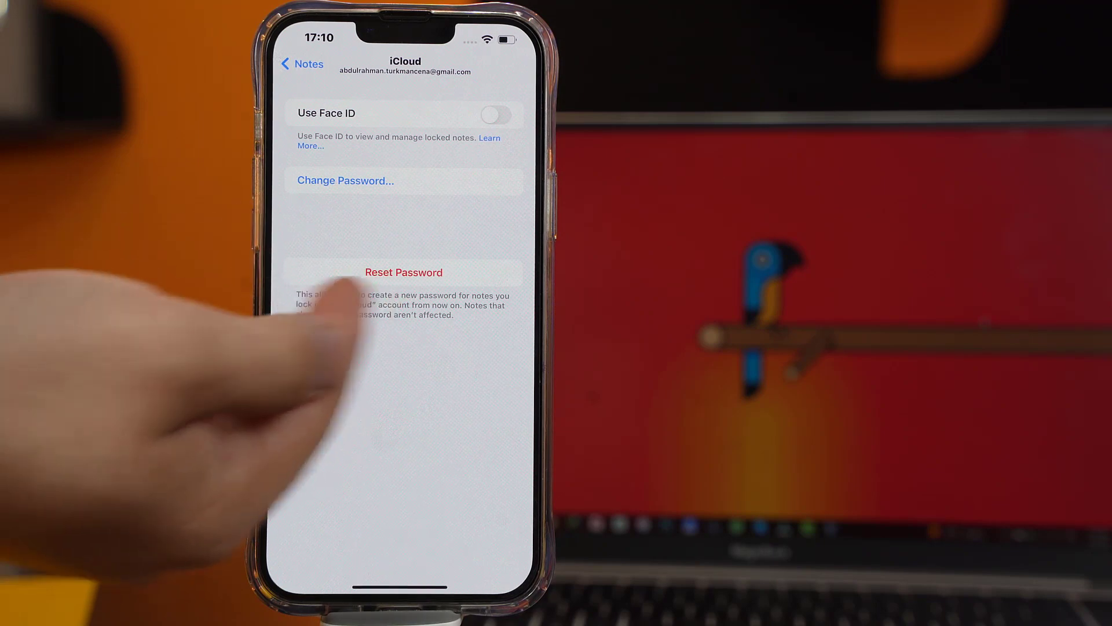
pyautogui.click(345, 181)
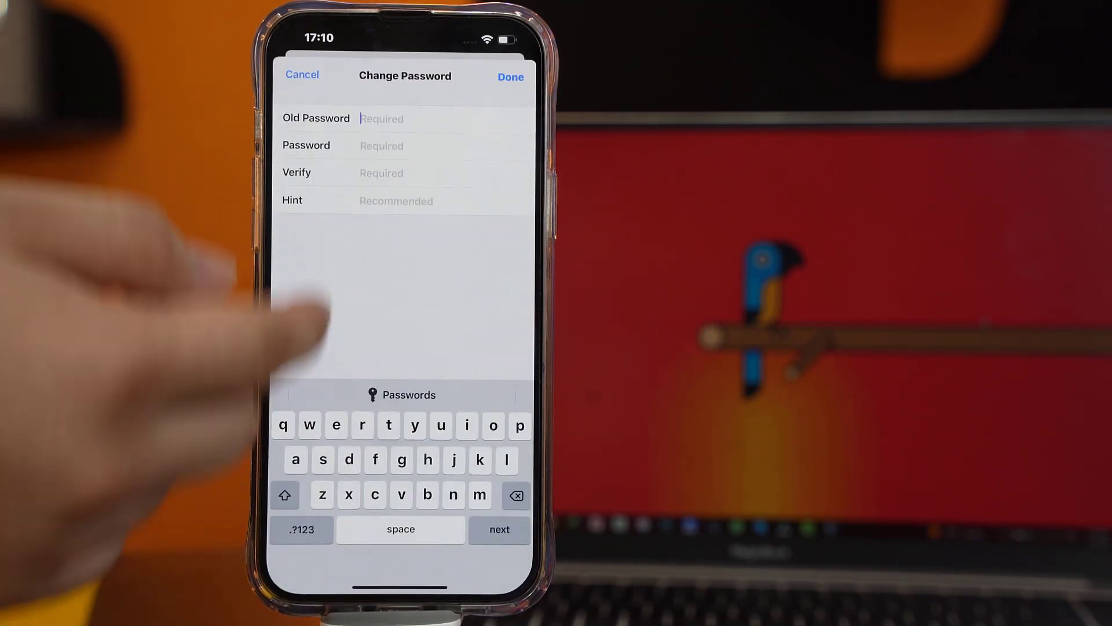
pyautogui.moveTo(291, 460)
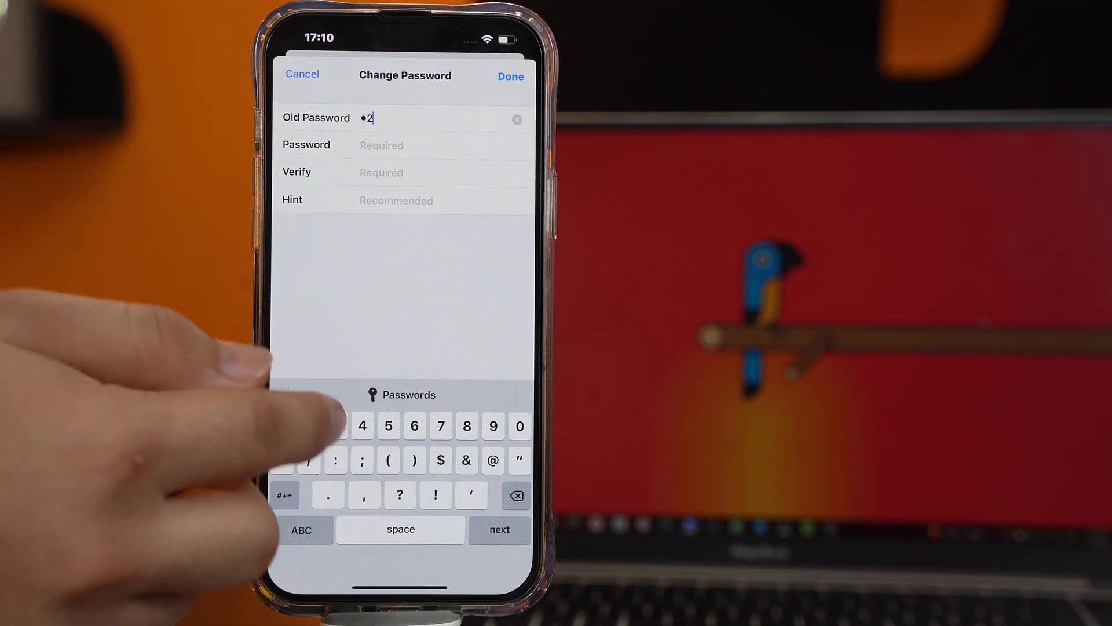
# - Fill the Old Password, new Password and Verify entries for the Notes lock
pyautogui.write('4')
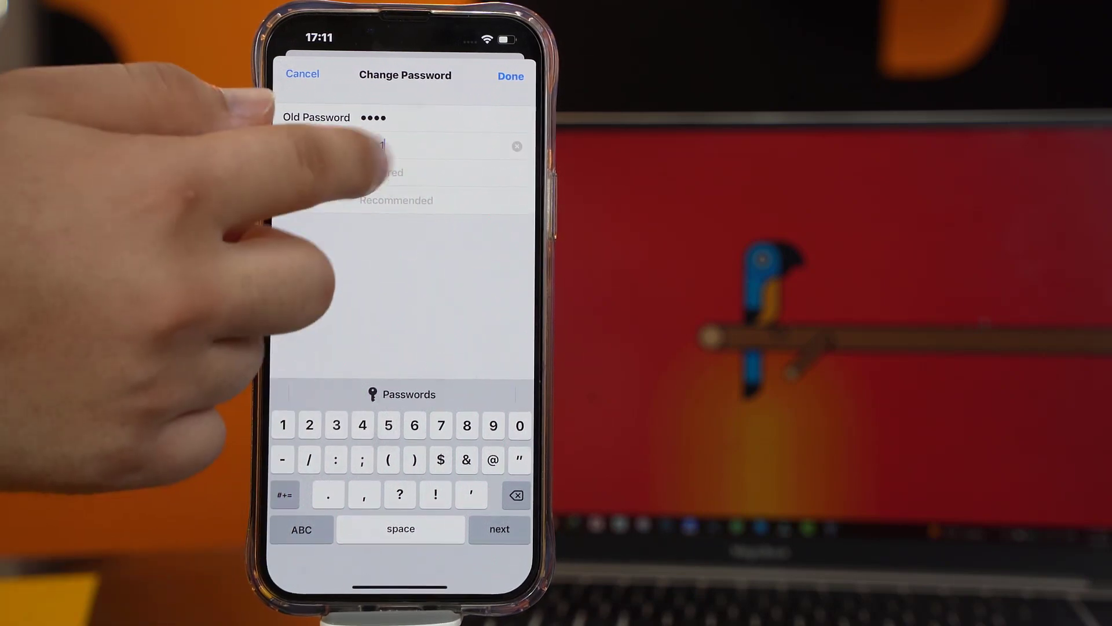
pyautogui.click(301, 528)
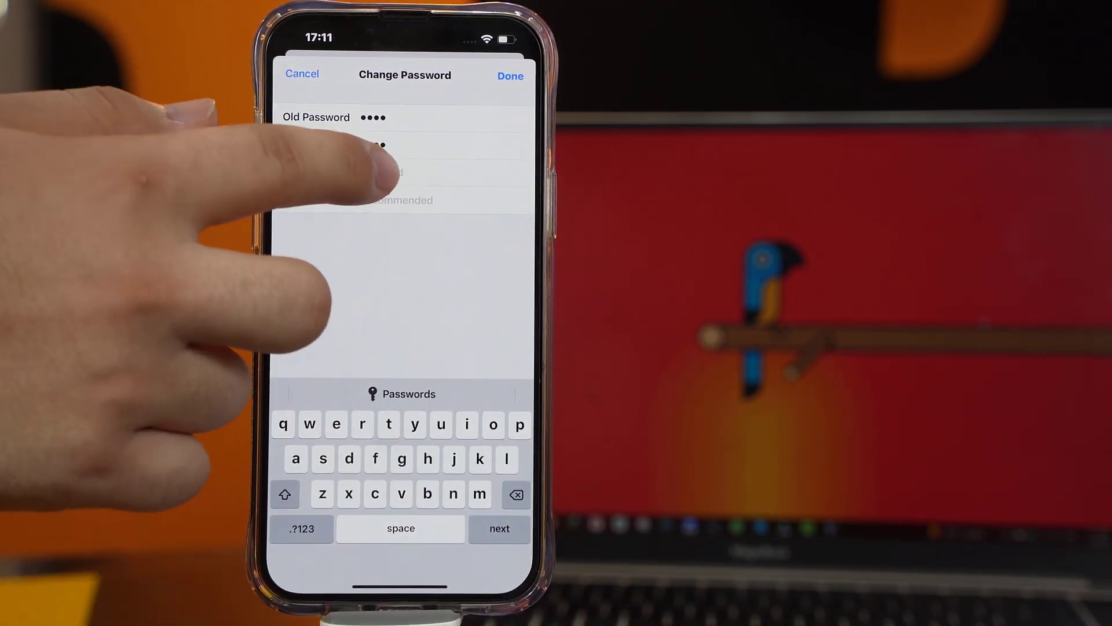
pyautogui.write('4')
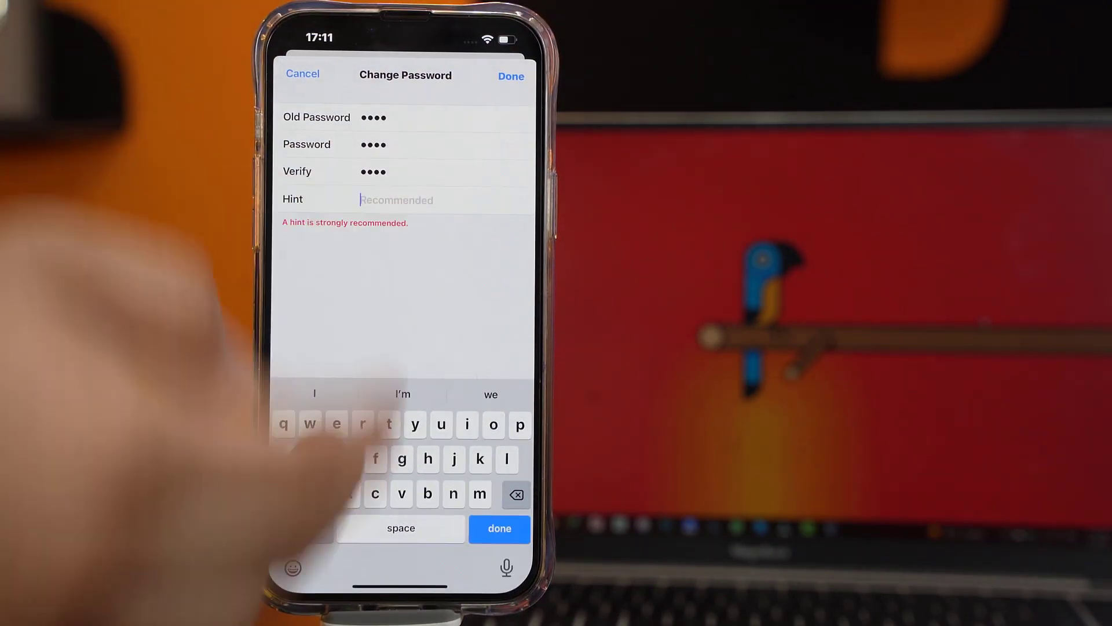
pyautogui.write('d')
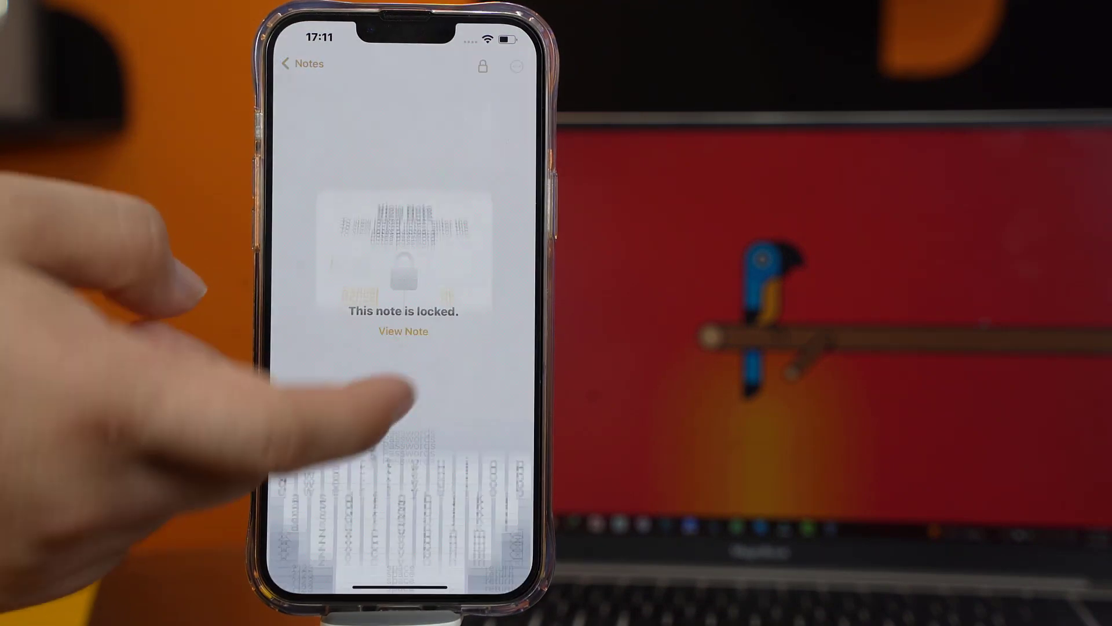
# - View the locked Def note by entering the notes password and confirming
pyautogui.click(402, 330)
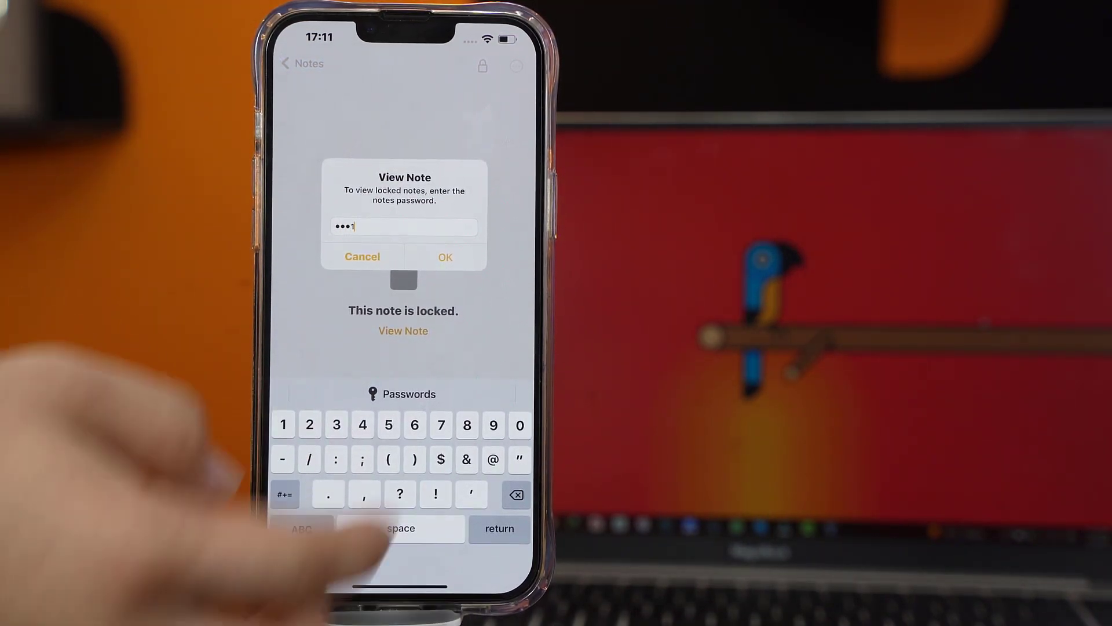
pyautogui.click(445, 258)
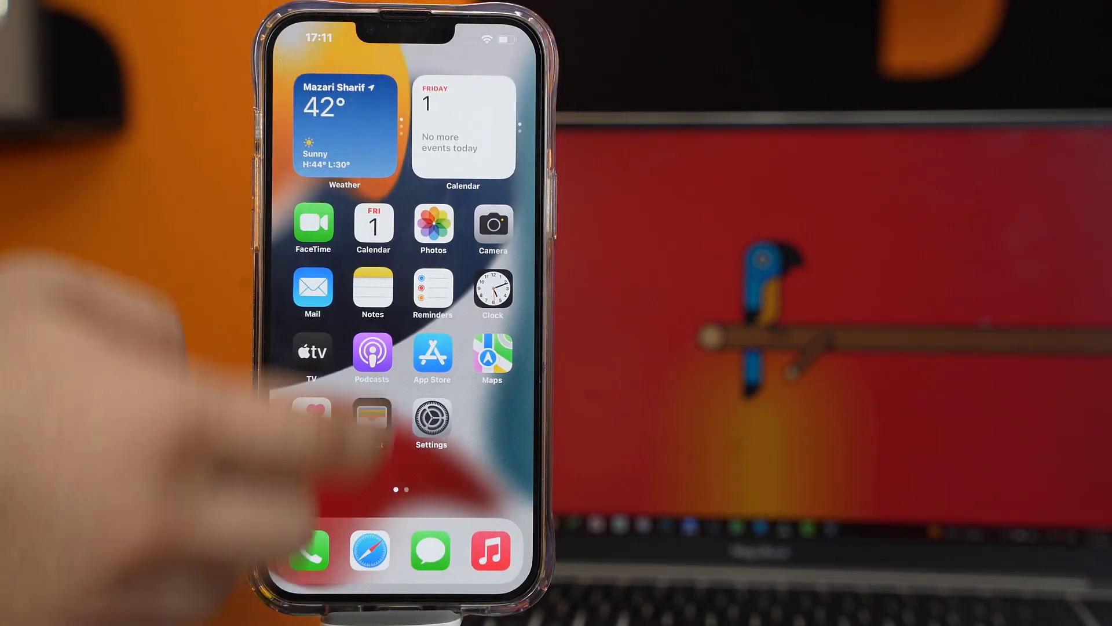
# - Return to the All Photos library showing 881 photos and 54 videos
pyautogui.click(433, 222)
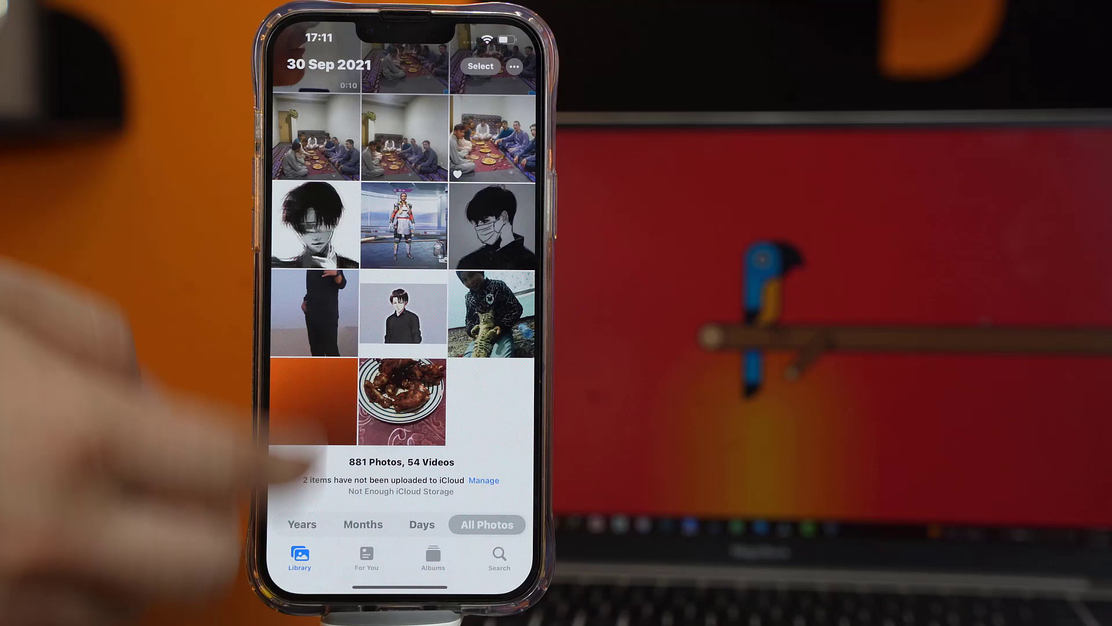